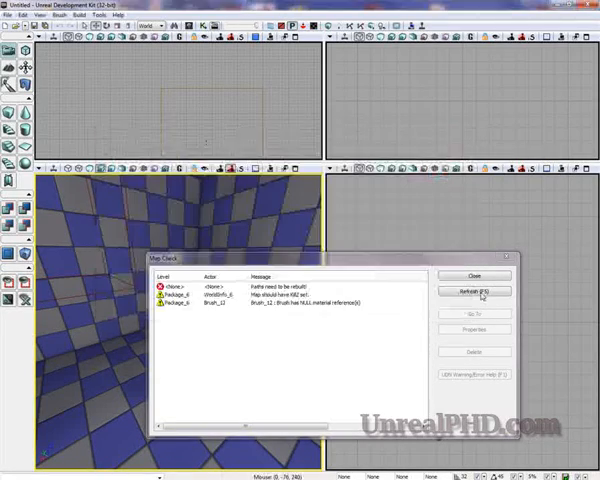
Dismiss the Map Check list of lighting build warnings
click(472, 276)
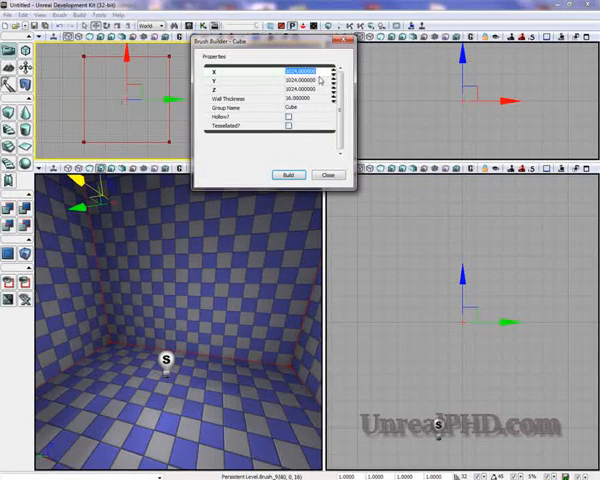
Set the cube brush dimensions to 2048 units along X, Y and Z
text(2048.000000)
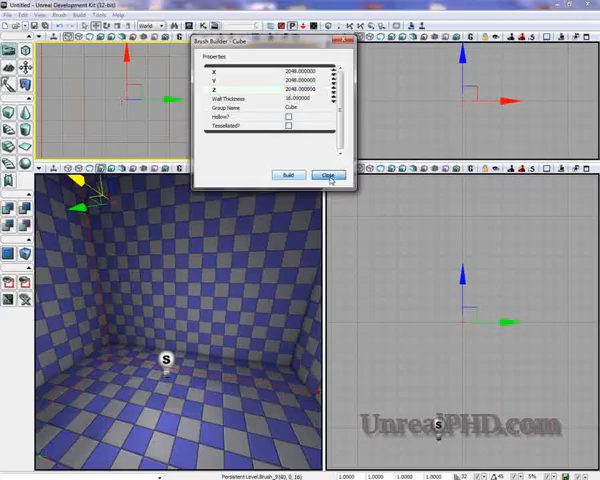
click(328, 176)
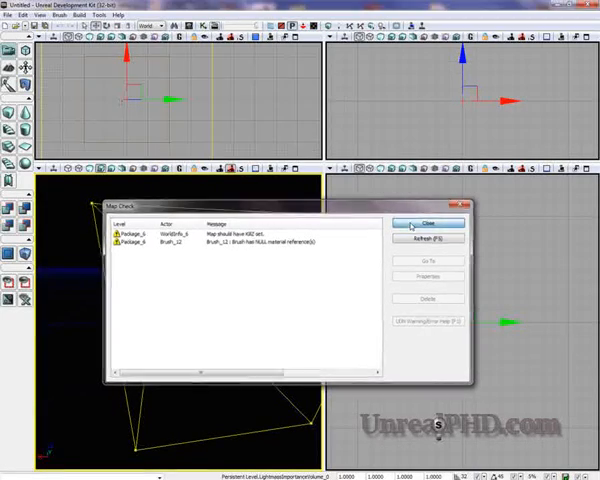
Close the Map Check results after Rebuild All shows no importance-volume error
click(428, 224)
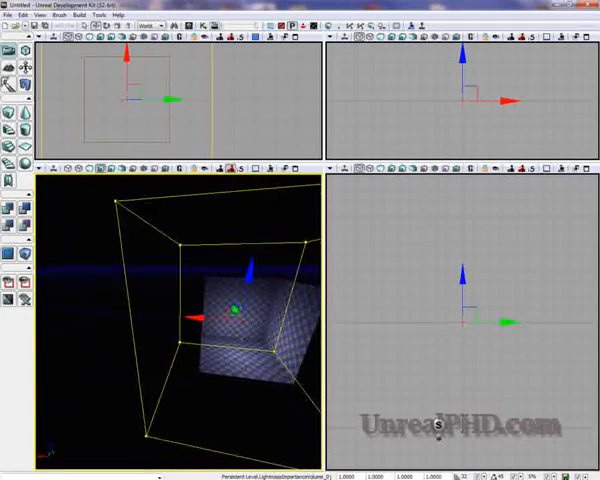